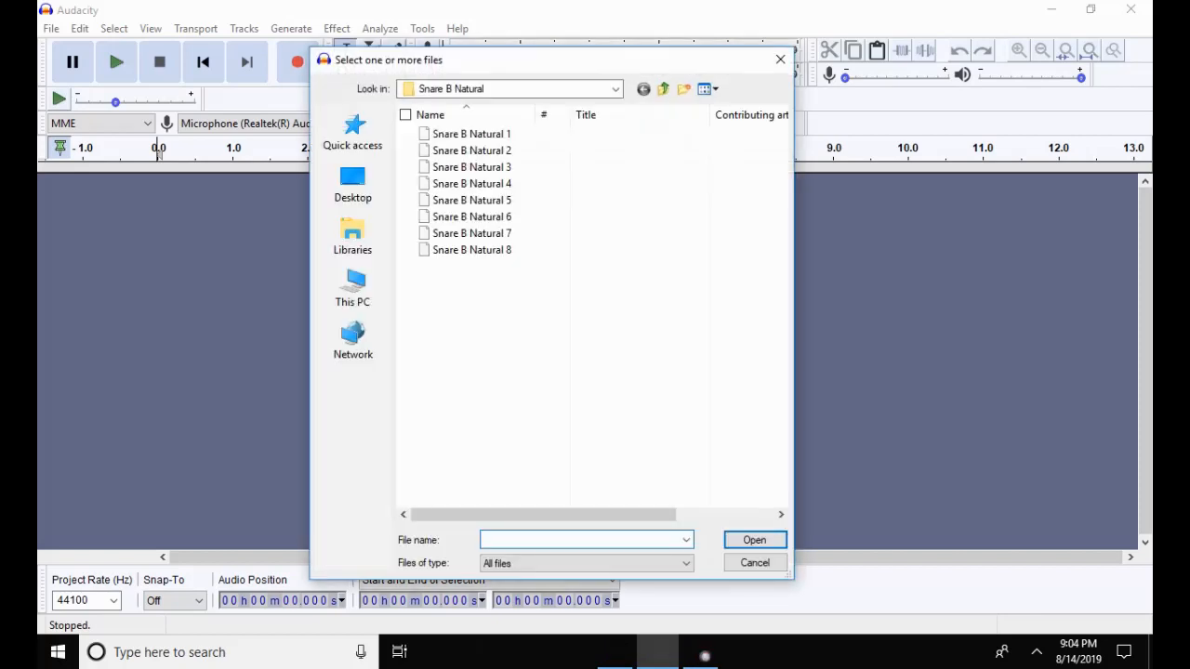
# Step: Move up from Snare B Natural to the parent Snare folder in the open dialog
pyautogui.click(661, 90)
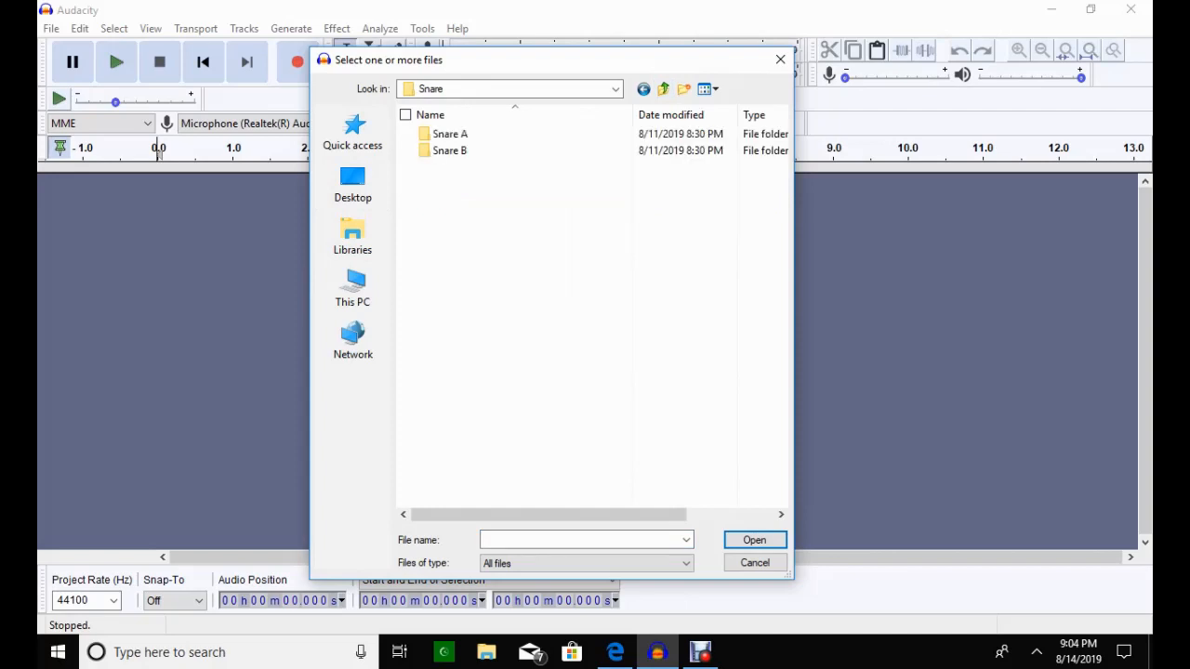
# Step: Open Snare B Natural 8 so it loads as a stereo track
pyautogui.click(755, 562)
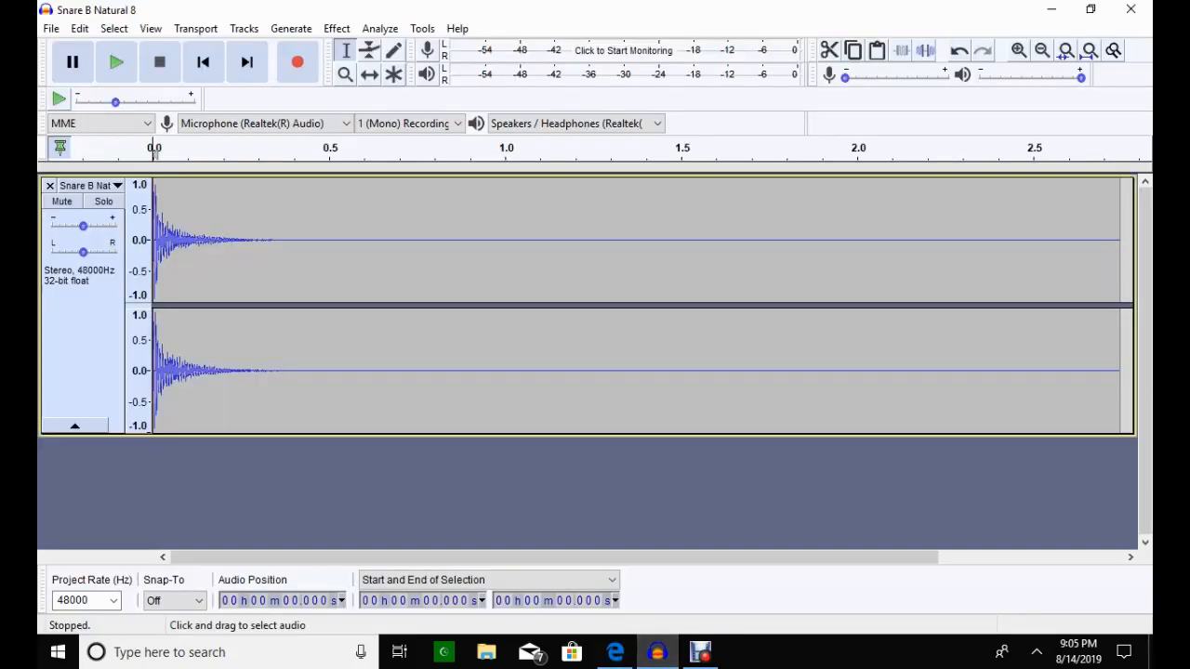
# Step: Split the stereo snare into mono and remove the extra track, leaving one mono track
pyautogui.click(119, 186)
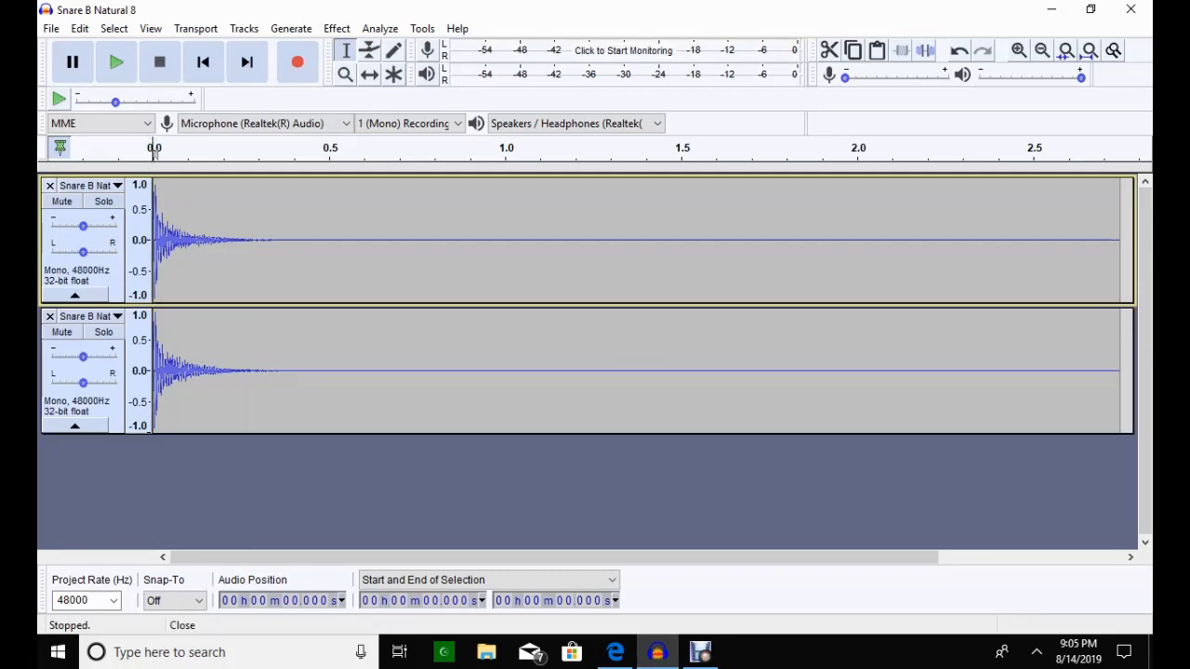
pyautogui.click(48, 316)
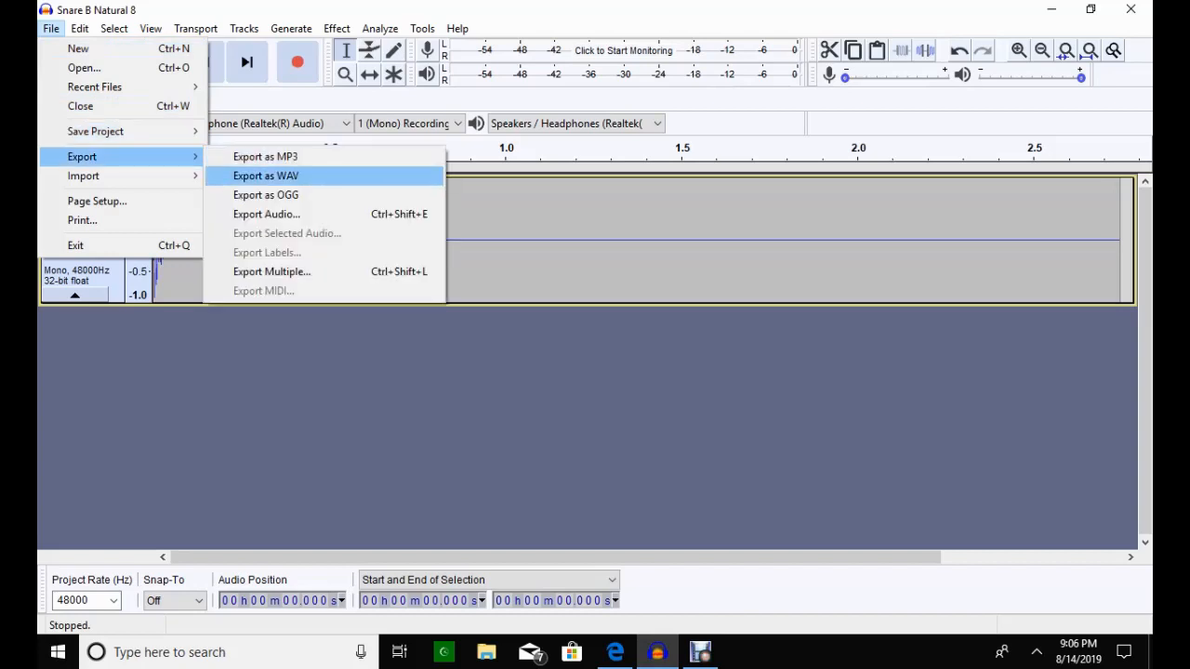
# Step: Start a WAV export of Snare B Natural 8 and browse up to the USB drive's top level
pyautogui.click(266, 174)
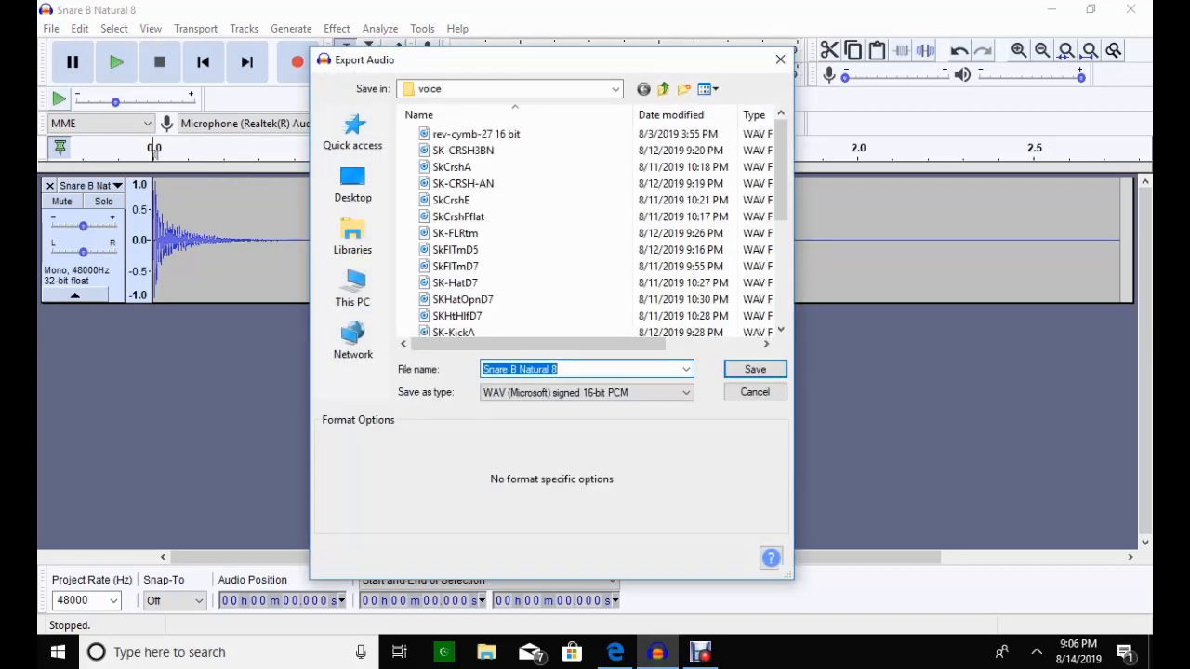
pyautogui.click(509, 90)
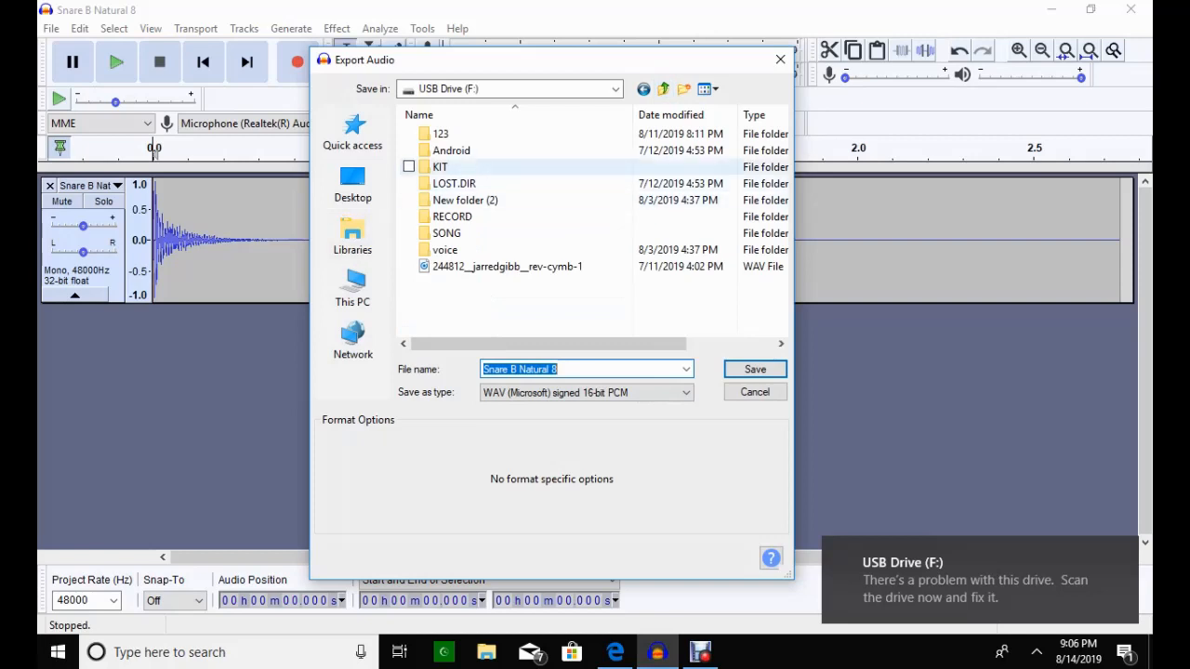
pyautogui.moveTo(439, 167)
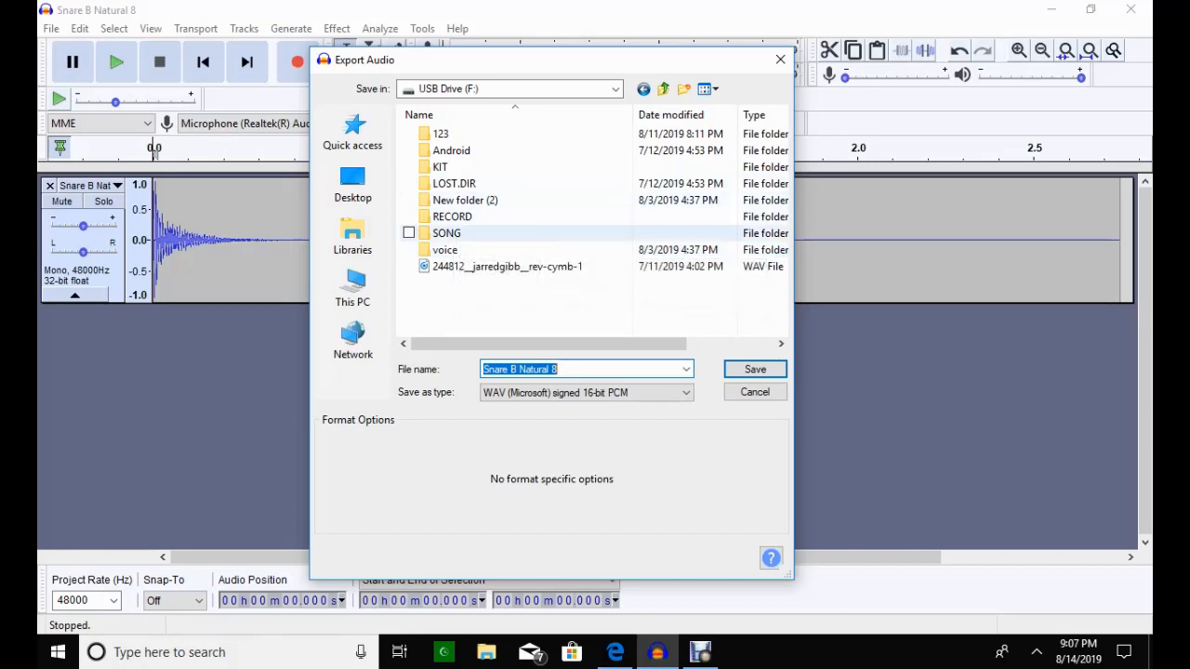
pyautogui.moveTo(439, 167)
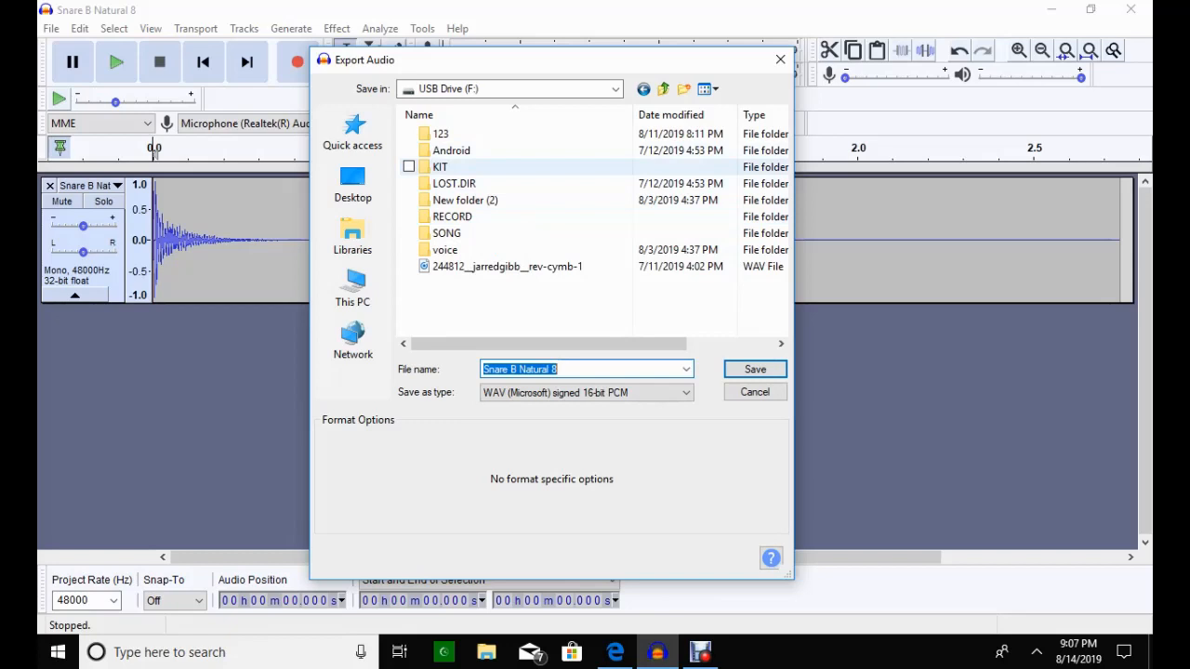